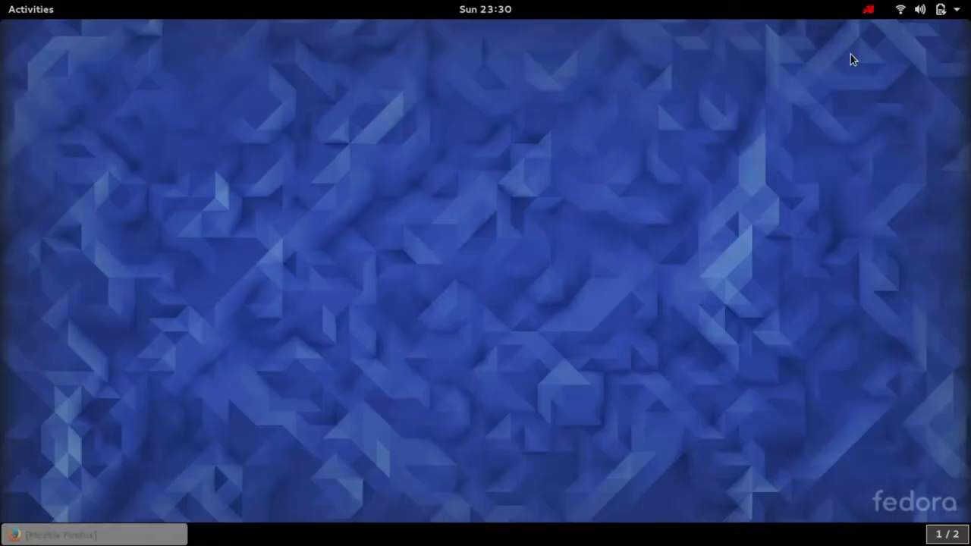
pyautogui.moveTo(779, 95)
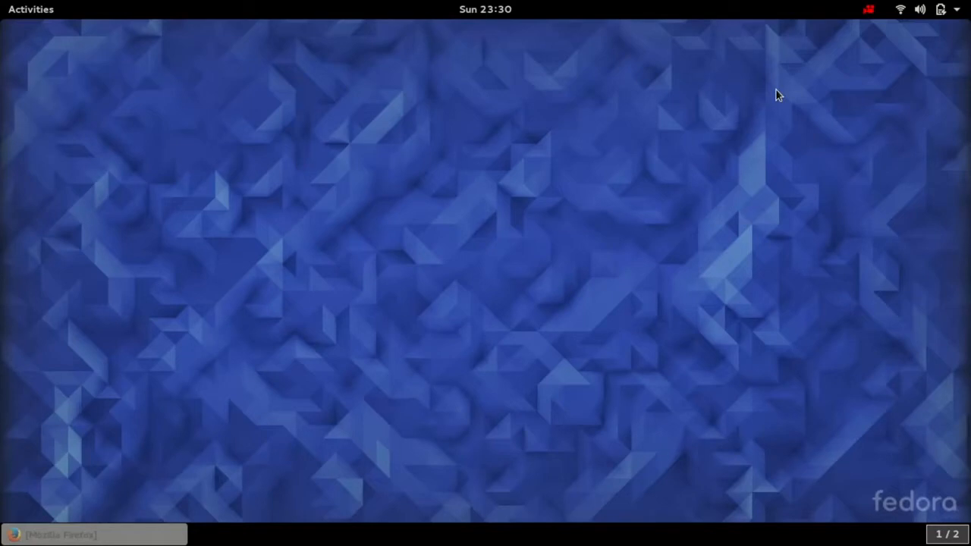
# Google 'bonjour service apple', then close the results leaving a blank new tab.
pyautogui.write('bonjour serv')
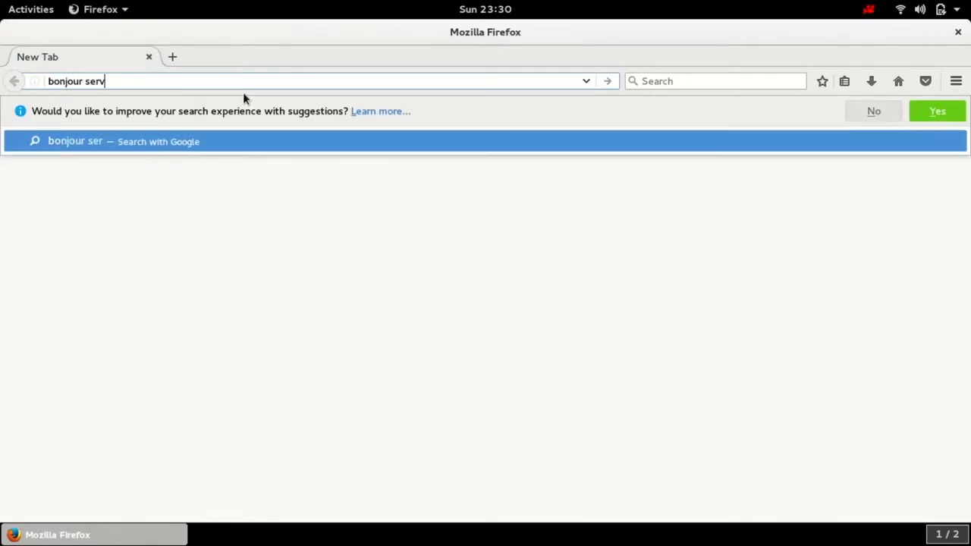
pyautogui.write('ice+apple&ie=utf-8&oe=utf-8')
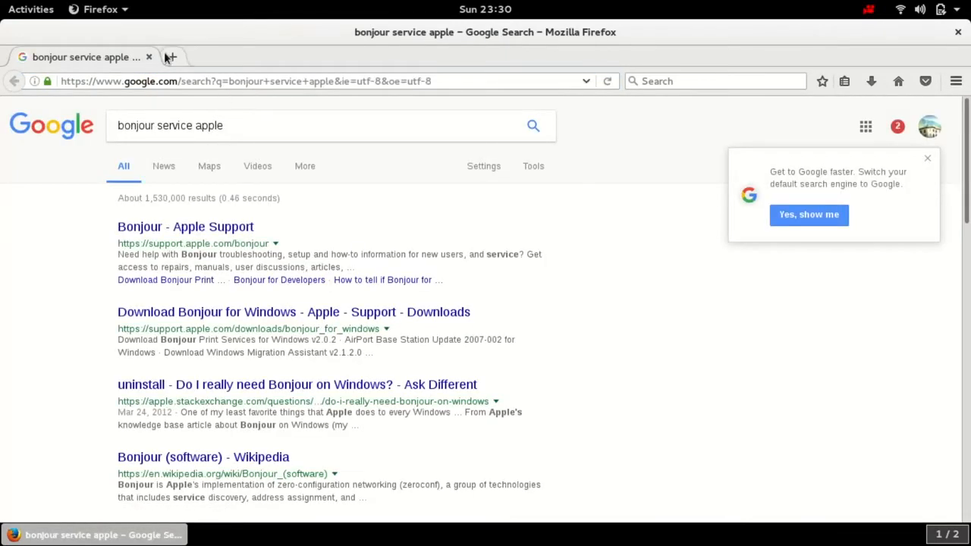
pyautogui.click(169, 57)
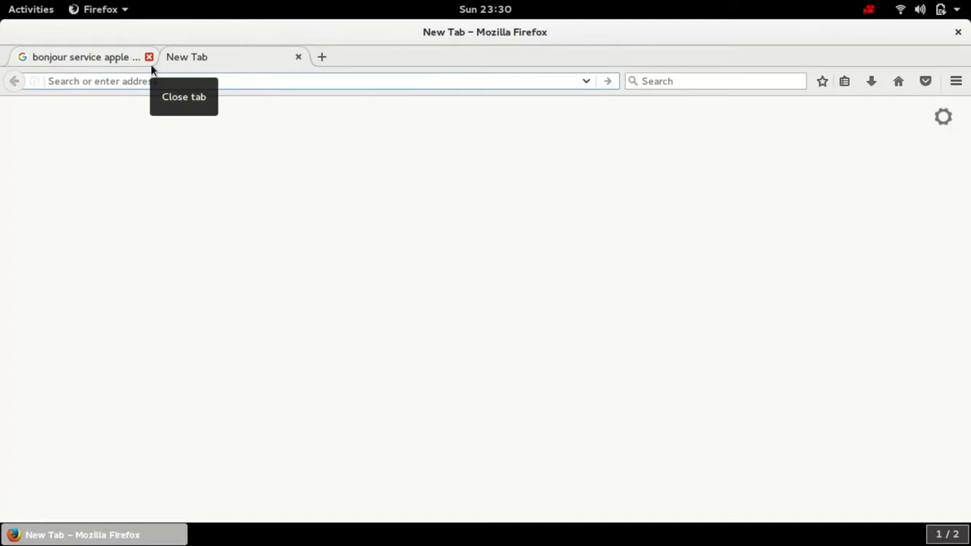
pyautogui.click(149, 57)
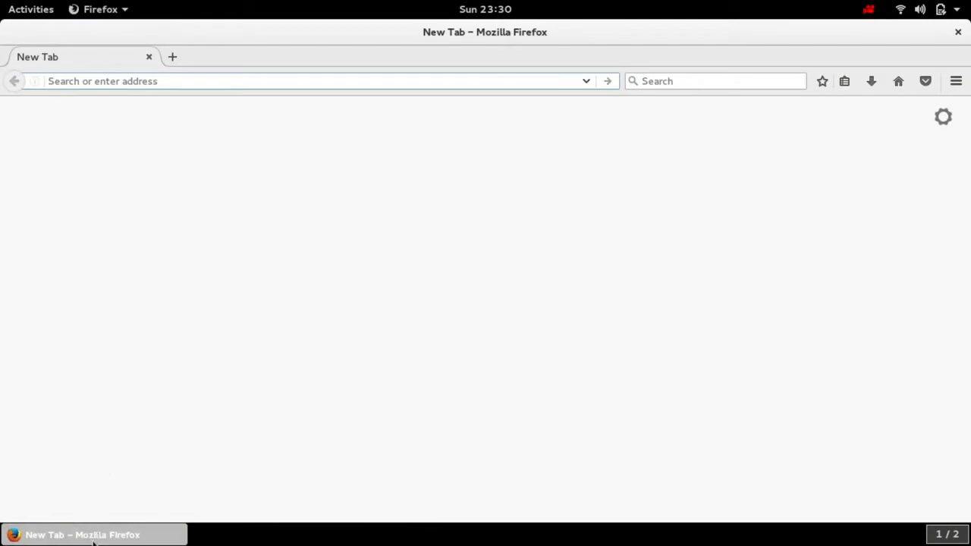
# Join the Omega-EEB7 Wi-Fi network from the GNOME system menu using its password.
pyautogui.click(94, 535)
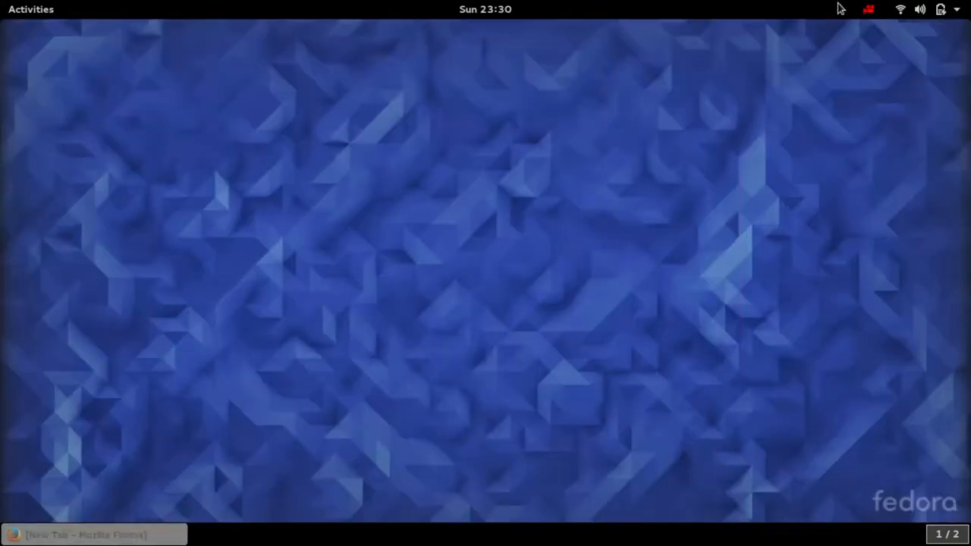
pyautogui.click(938, 9)
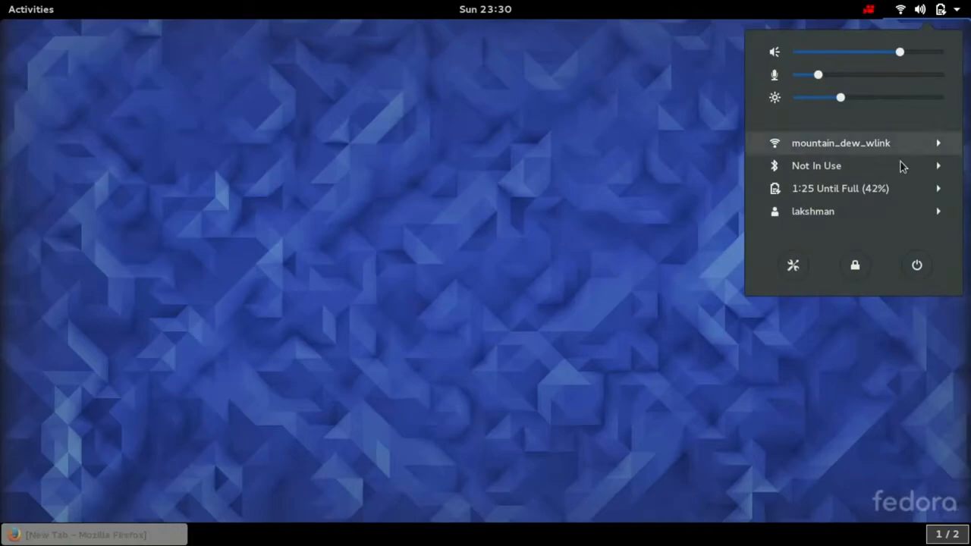
pyautogui.click(840, 142)
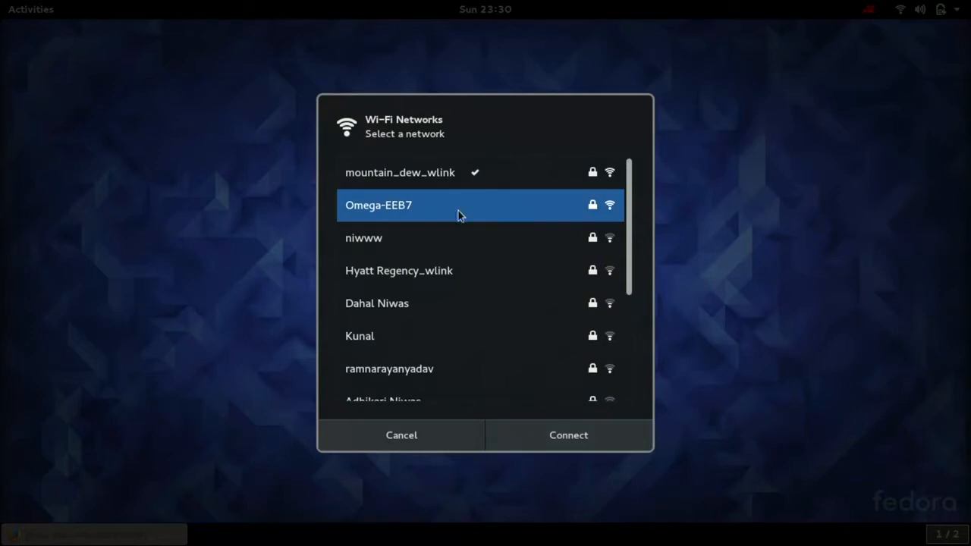
pyautogui.moveTo(405, 212)
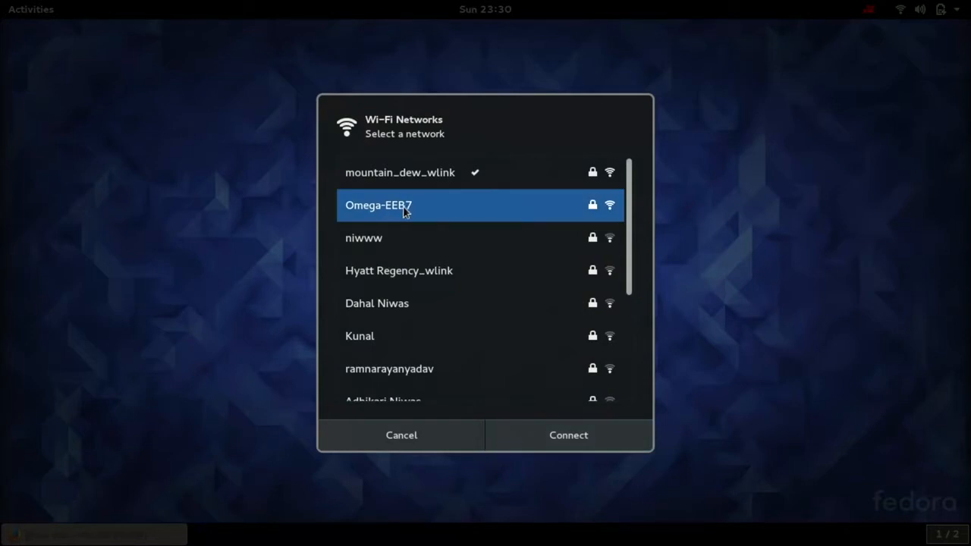
pyautogui.click(568, 434)
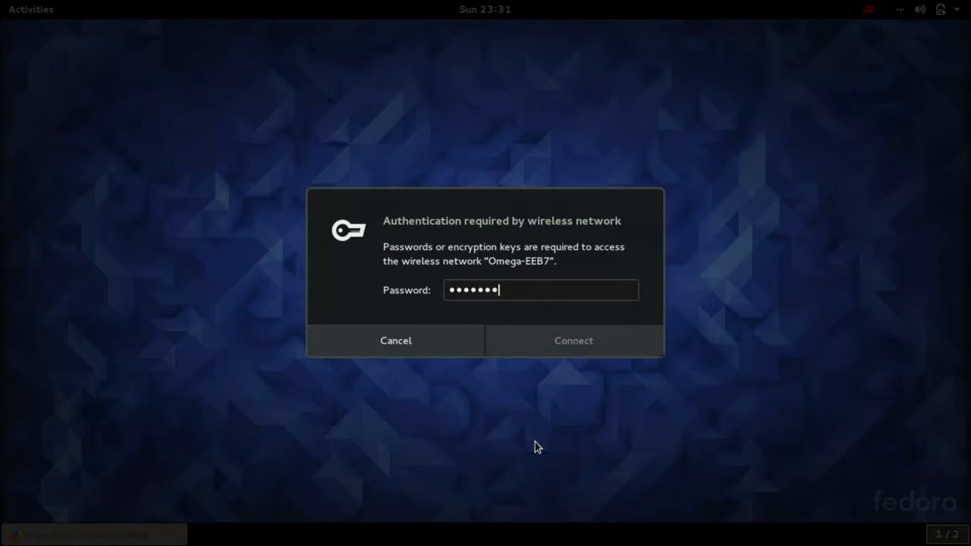
pyautogui.moveTo(552, 389)
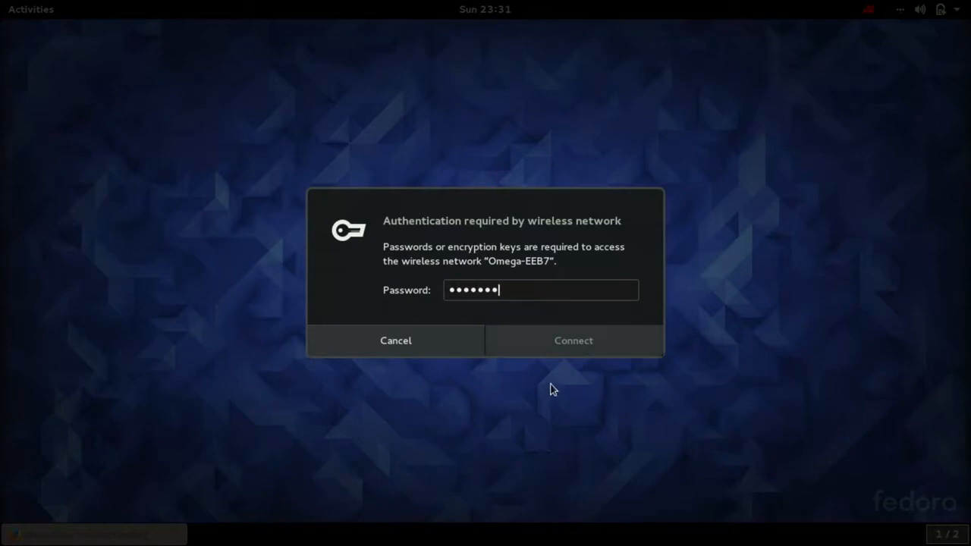
pyautogui.write('•')
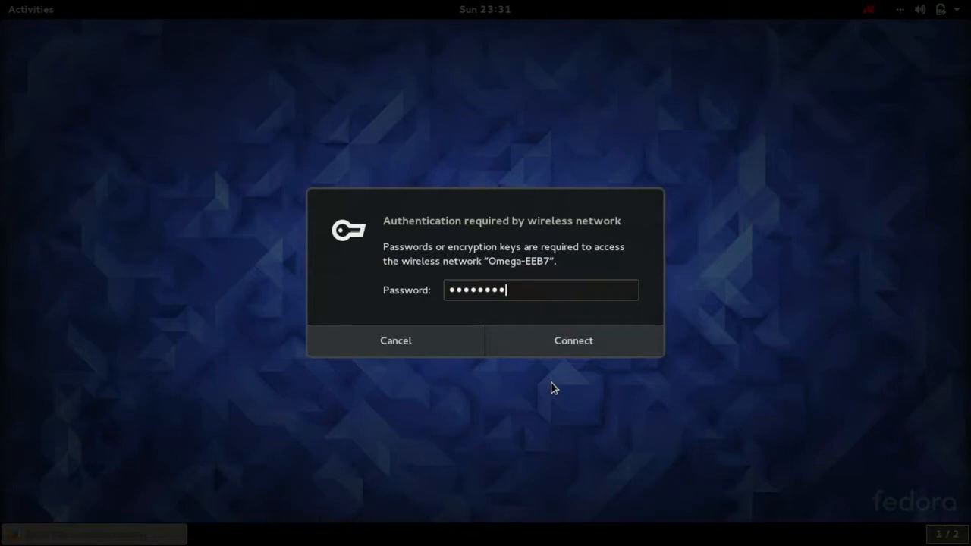
pyautogui.moveTo(553, 352)
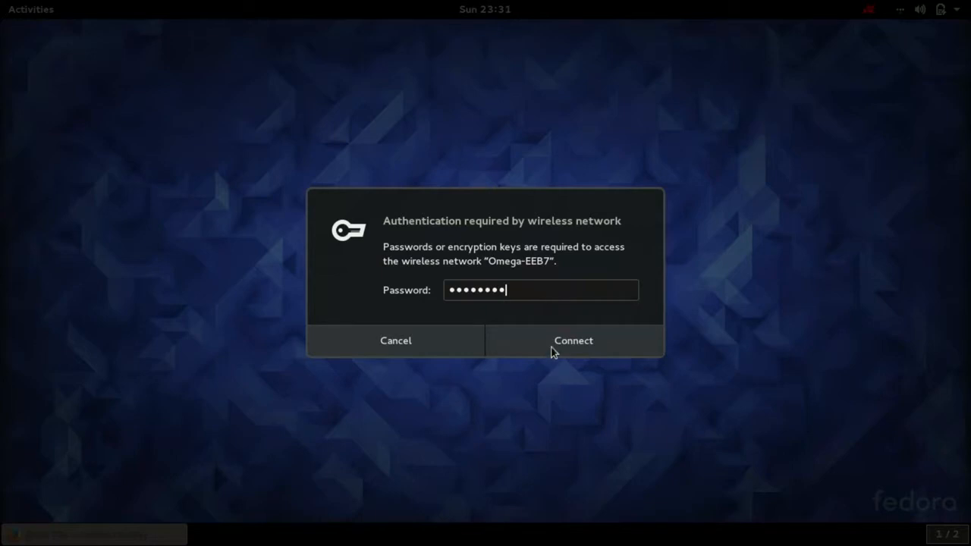
pyautogui.click(574, 340)
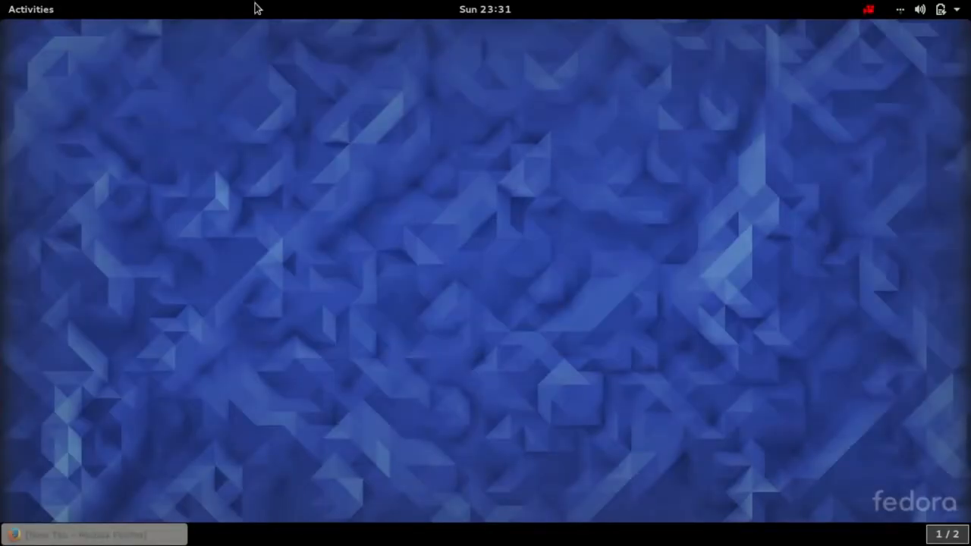
# Confirm the Omega-EEB7 connection and load omega-eeb7.local in Firefox.
pyautogui.click(940, 9)
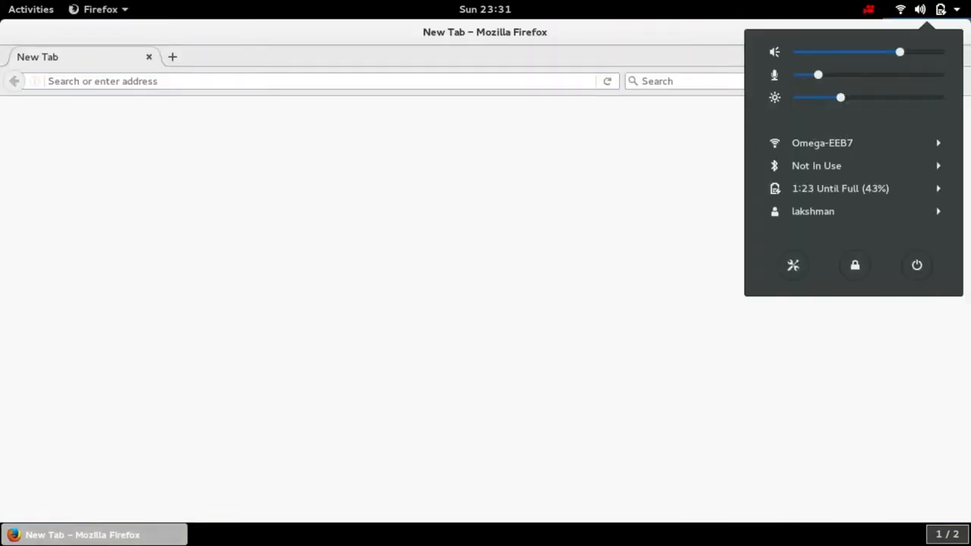
pyautogui.moveTo(492, 94)
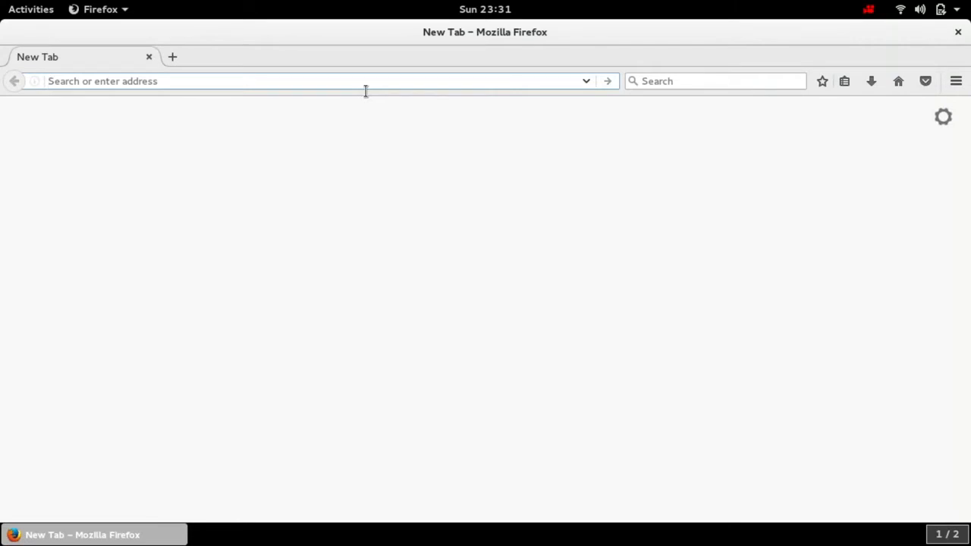
pyautogui.write('omeg')
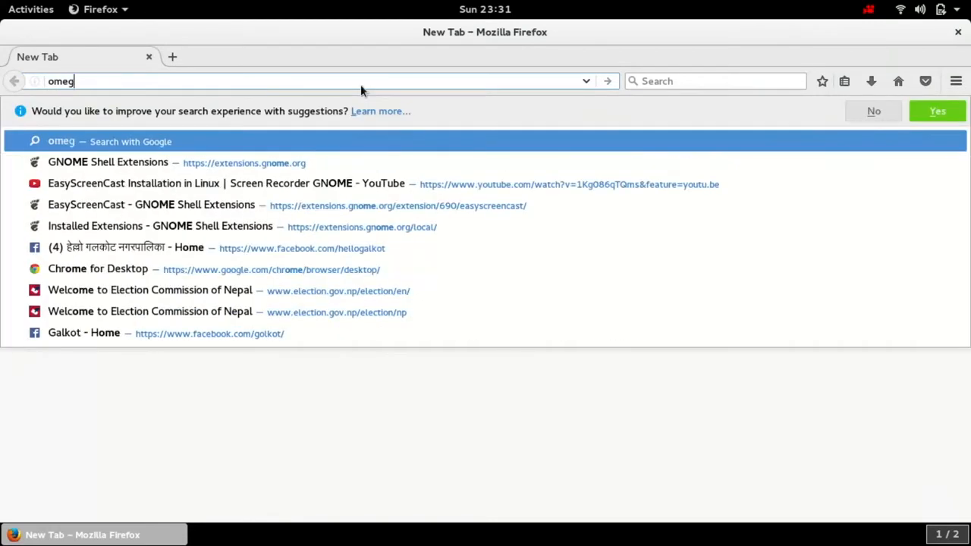
pyautogui.write('a')
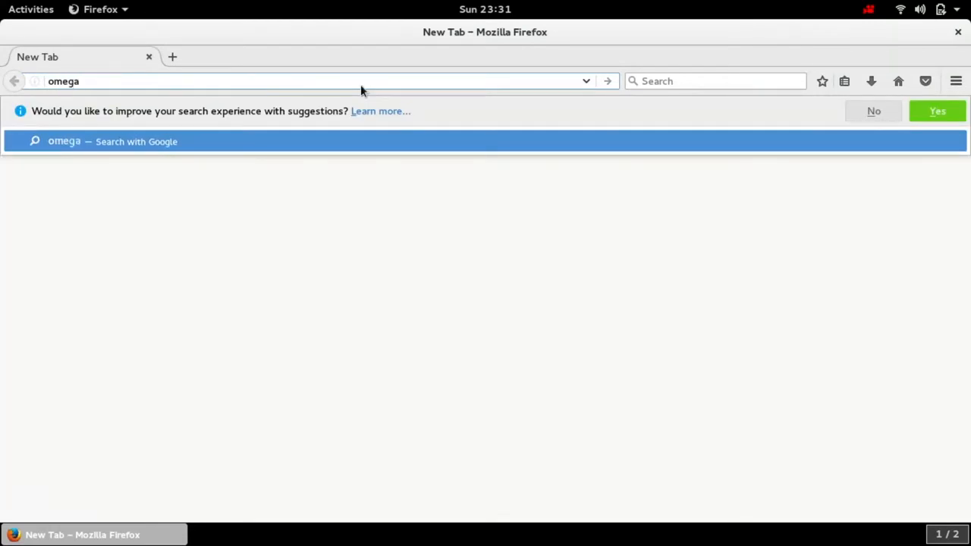
pyautogui.write('-')
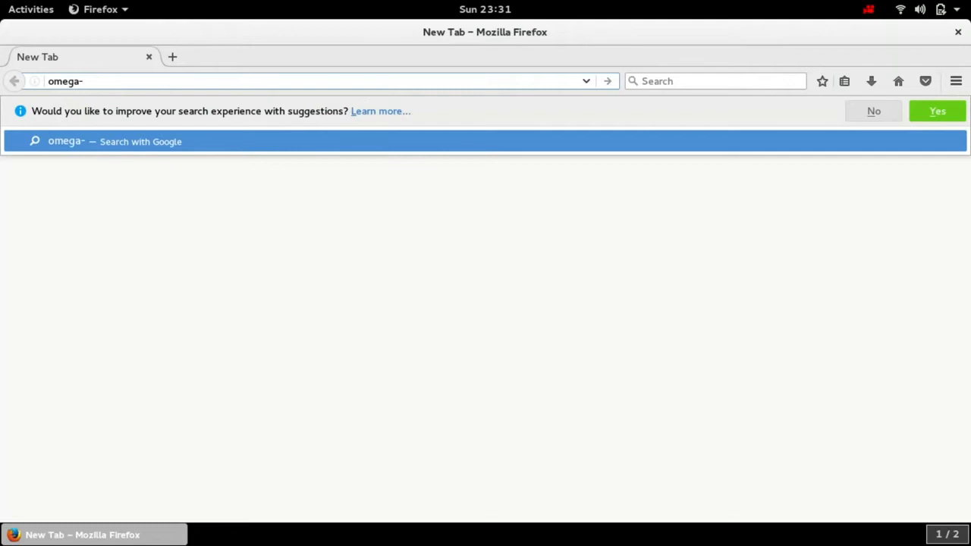
pyautogui.click(940, 9)
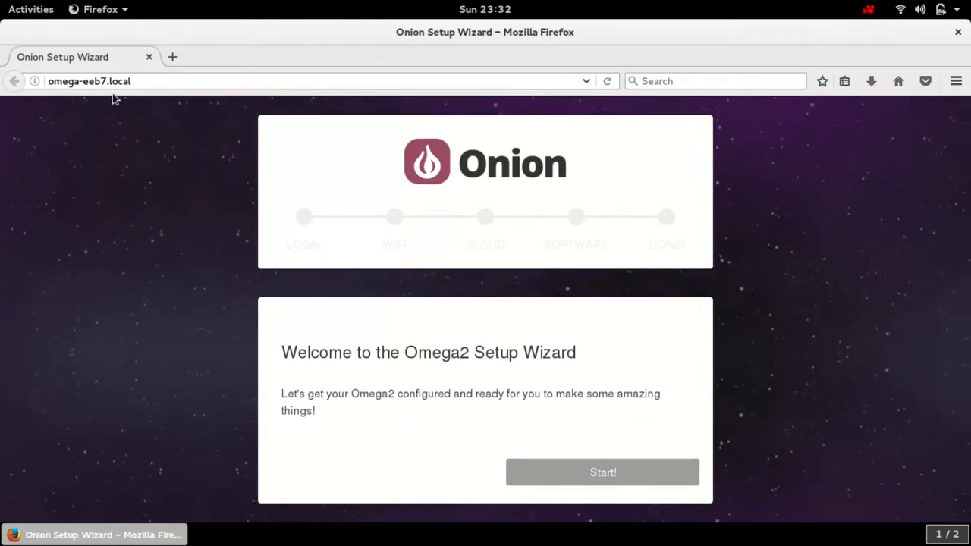
pyautogui.click(88, 81)
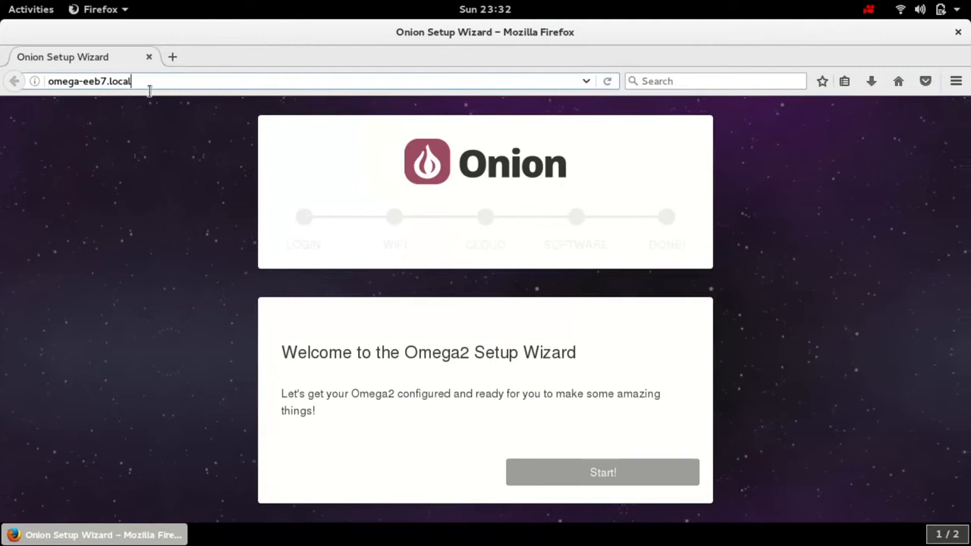
pyautogui.click(172, 57)
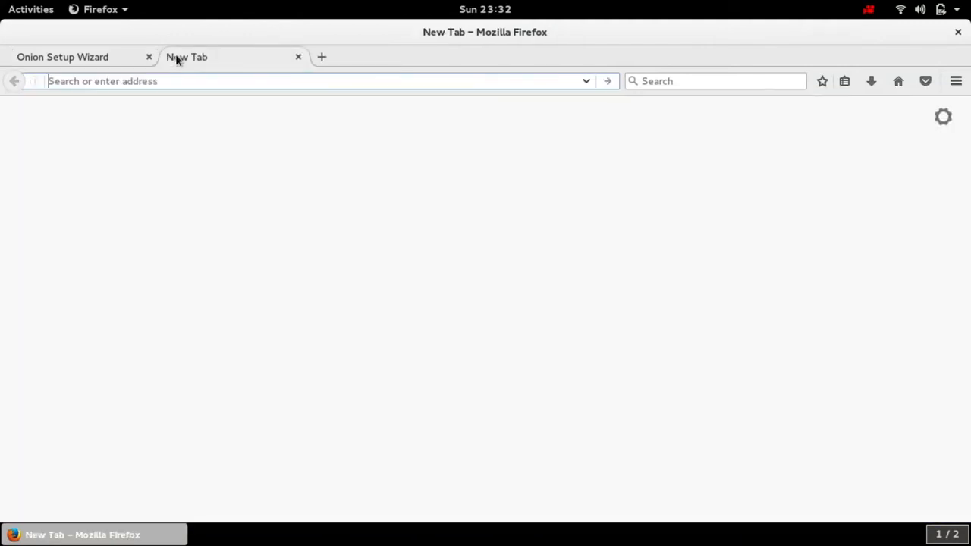
pyautogui.write('1')
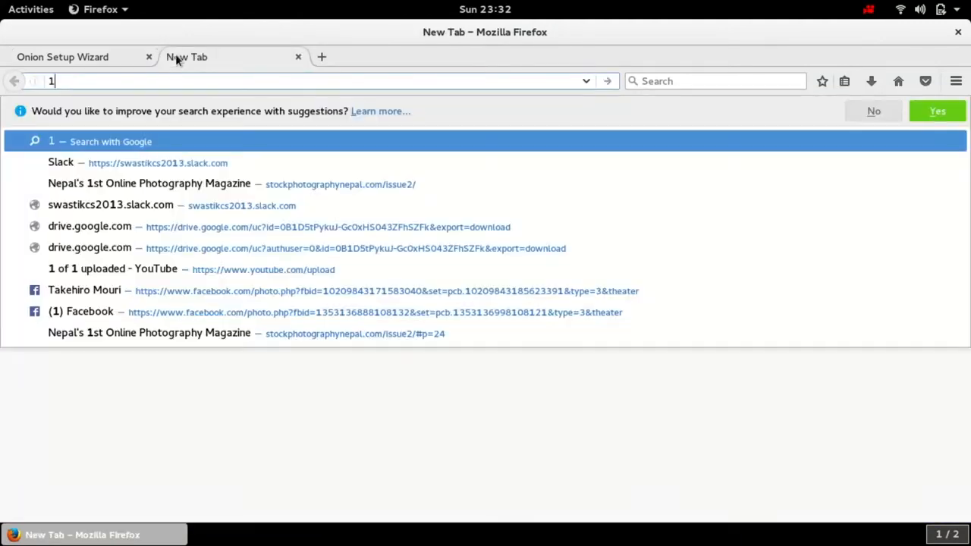
pyautogui.write('92.16')
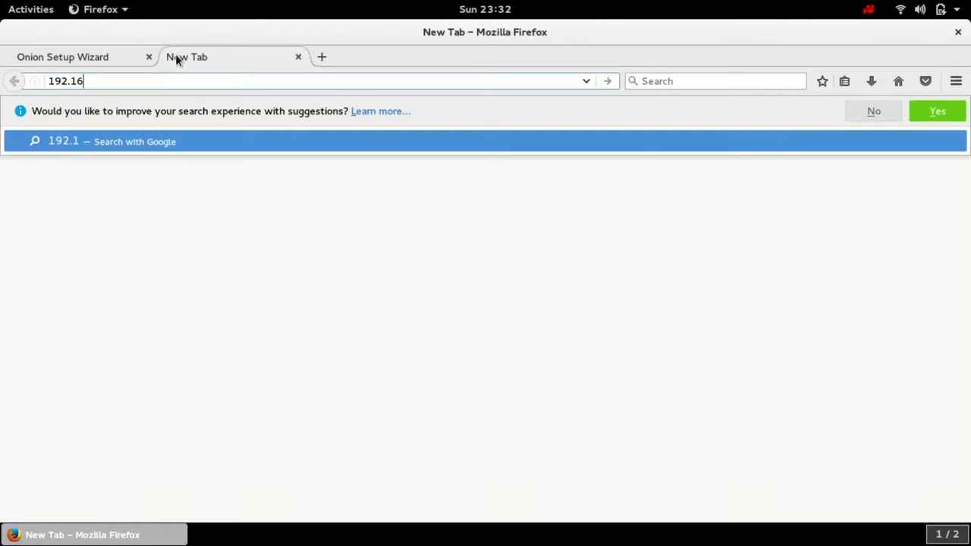
pyautogui.write('8.3.1')
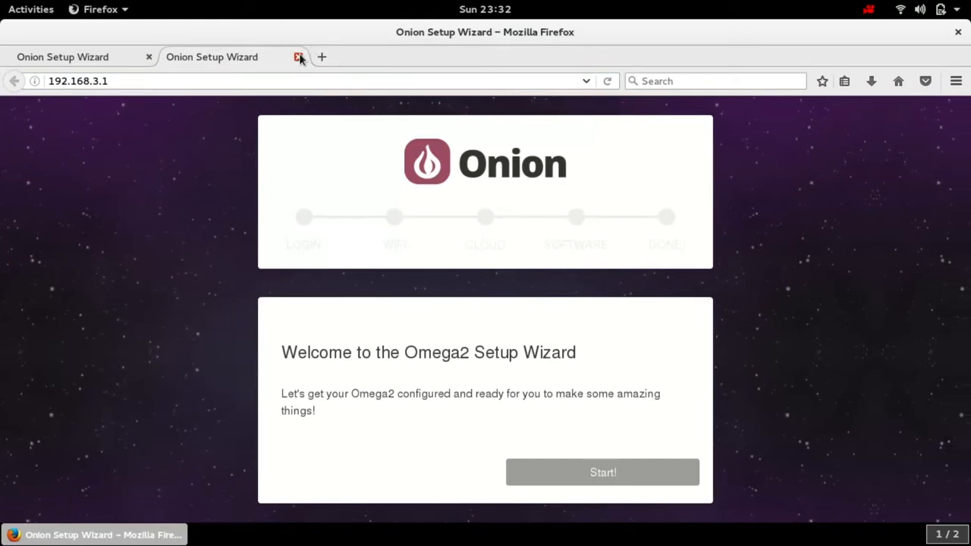
pyautogui.click(298, 57)
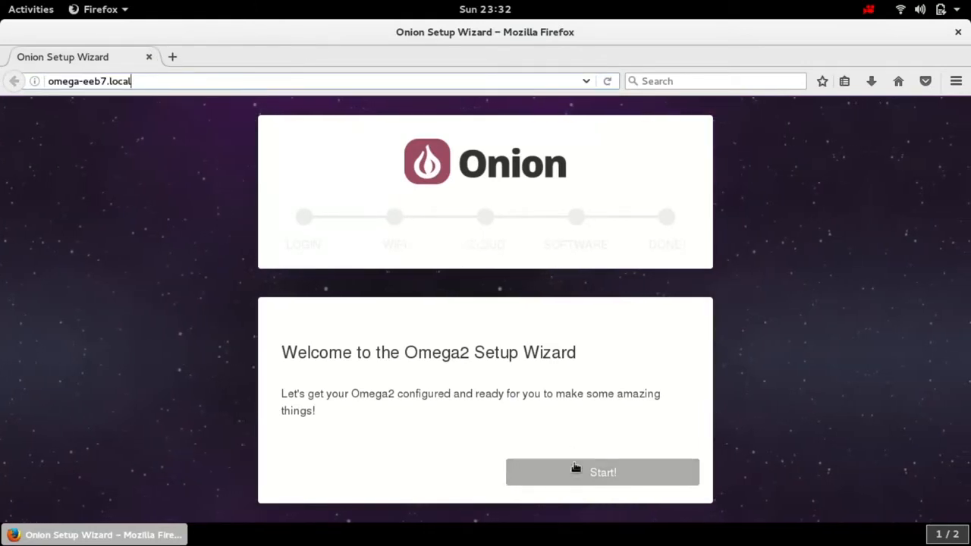
pyautogui.click(602, 472)
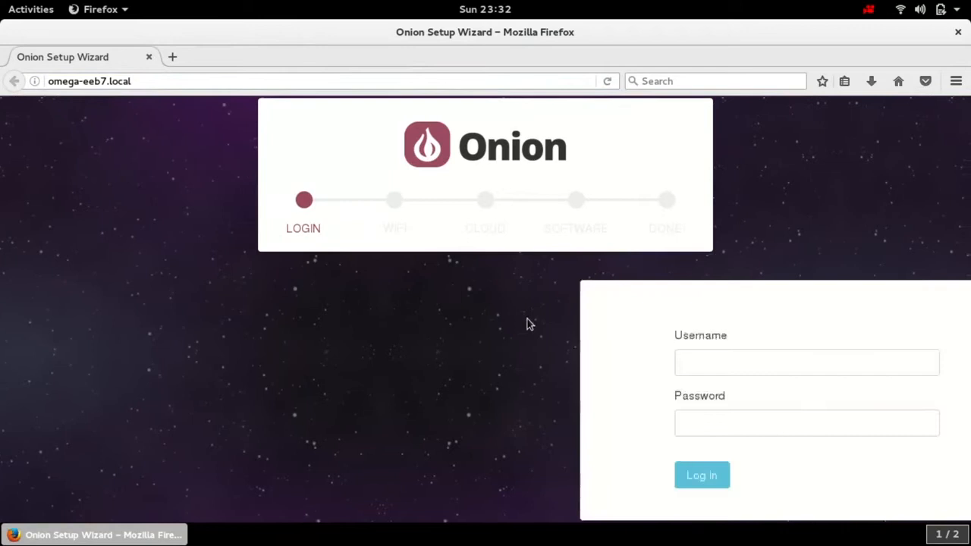
pyautogui.write('root')
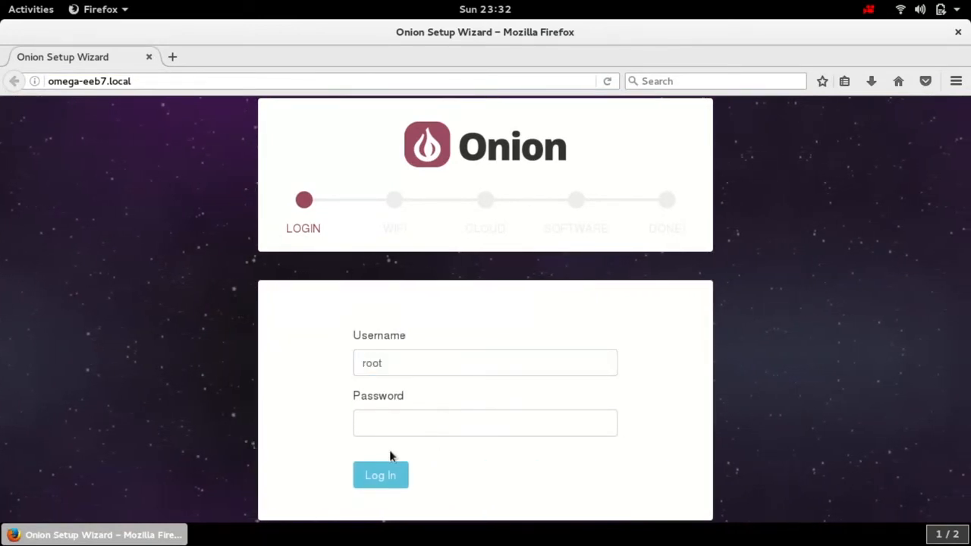
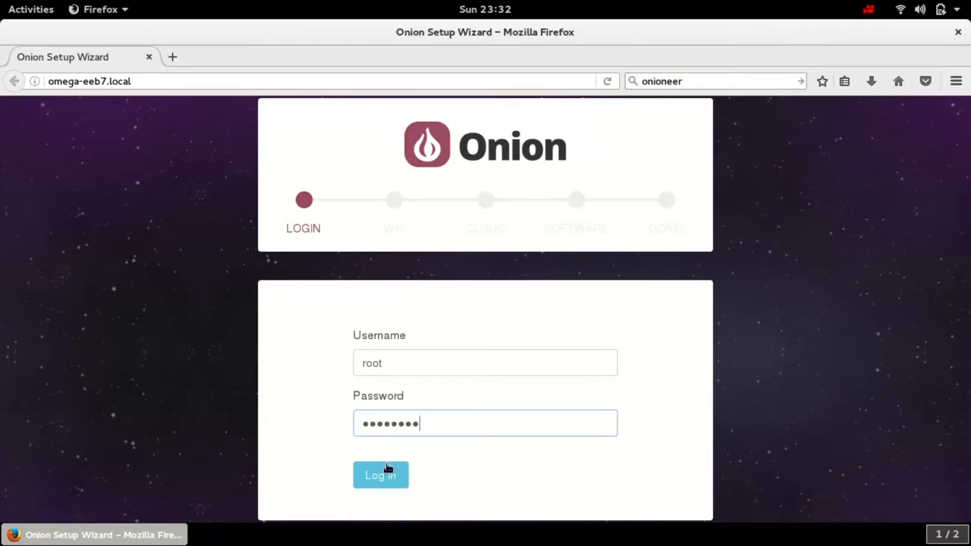
pyautogui.click(380, 475)
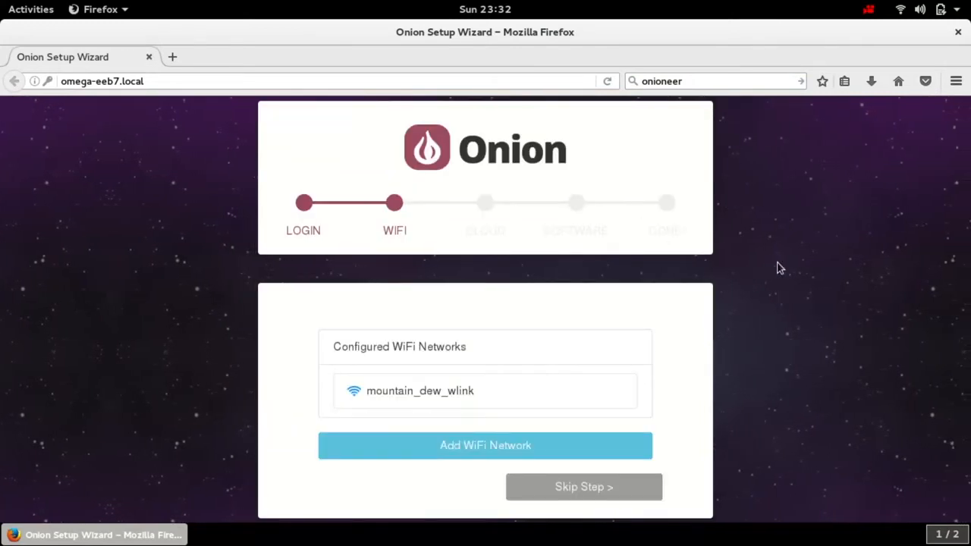
pyautogui.moveTo(526, 390)
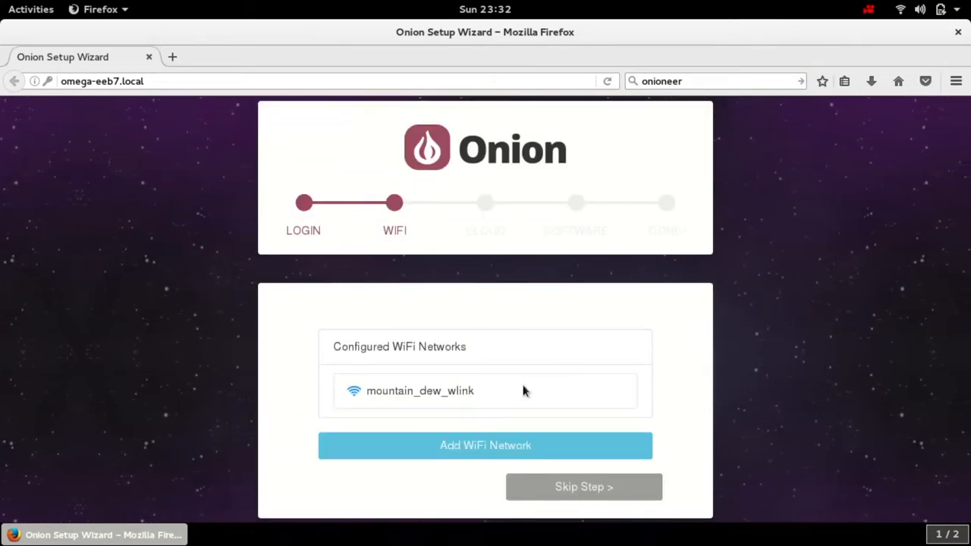
pyautogui.doubleClick(399, 347)
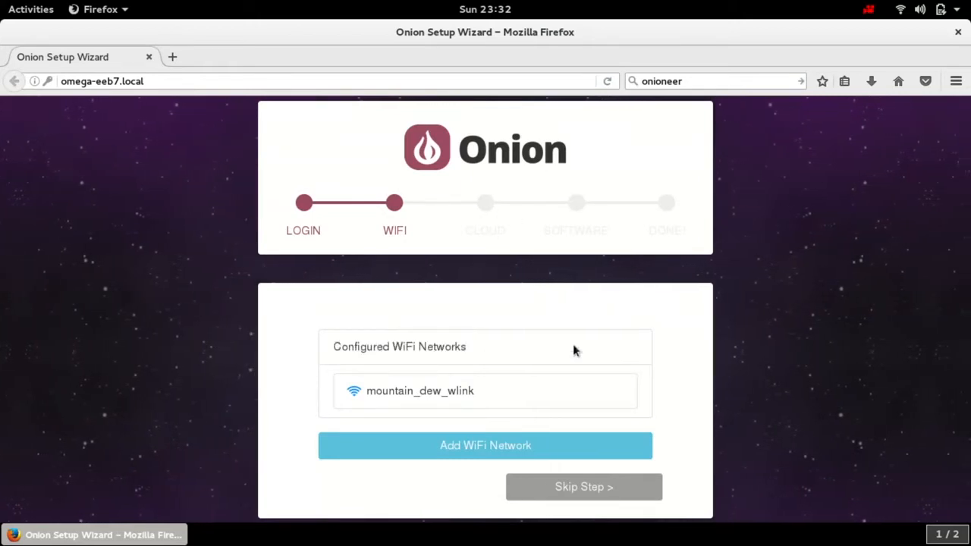
pyautogui.moveTo(573, 402)
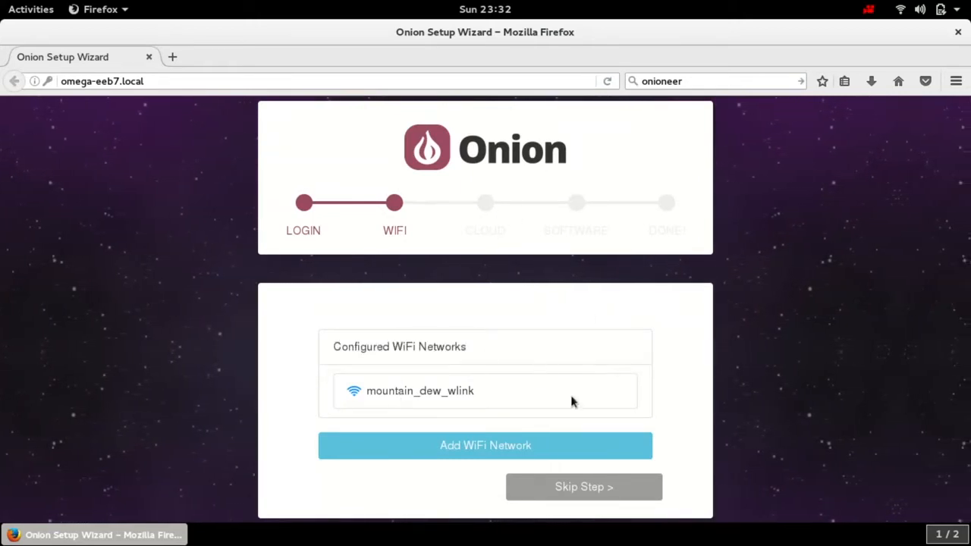
pyautogui.click(484, 445)
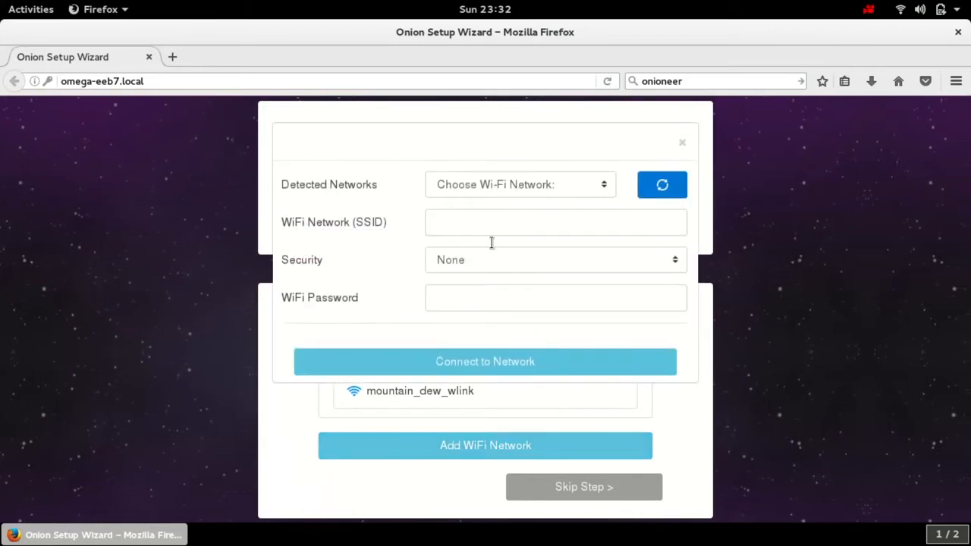
pyautogui.moveTo(351, 237)
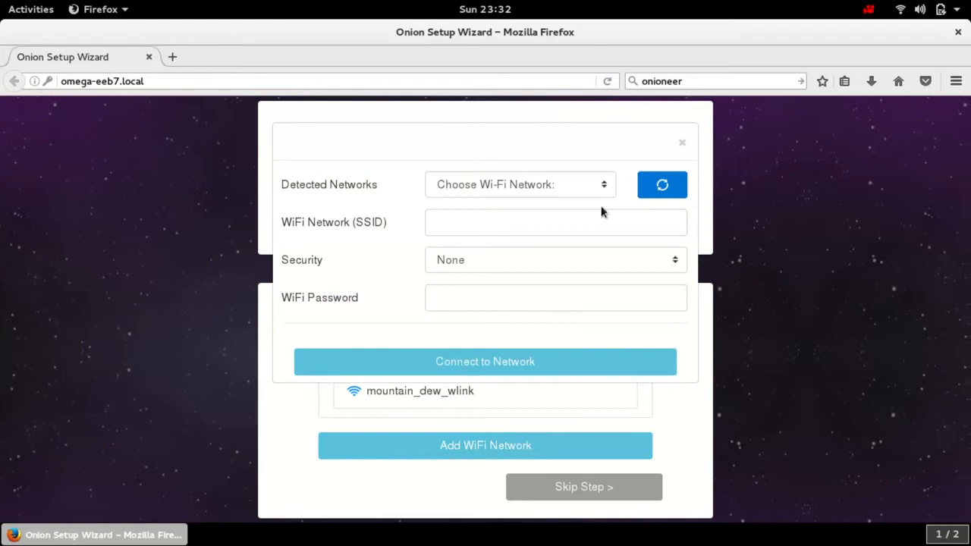
pyautogui.click(681, 142)
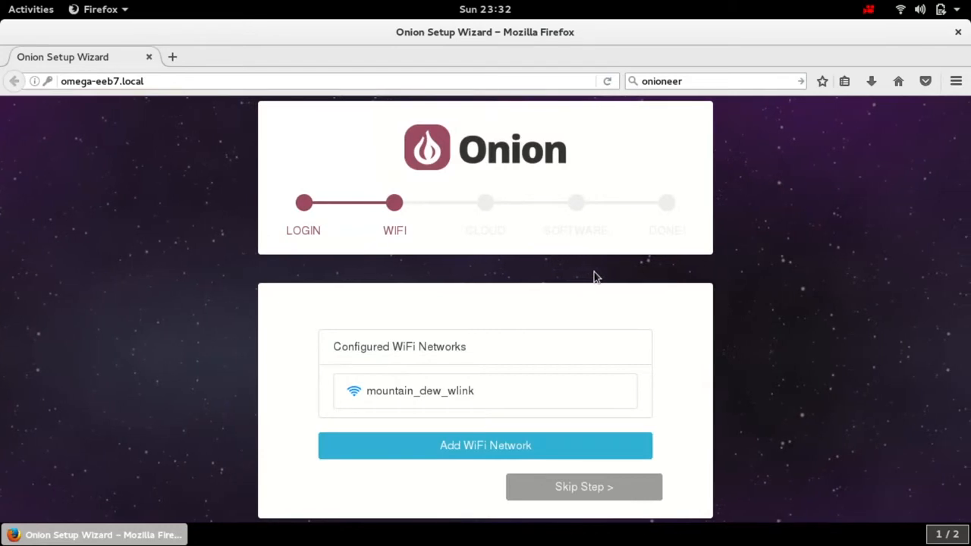
pyautogui.click(919, 9)
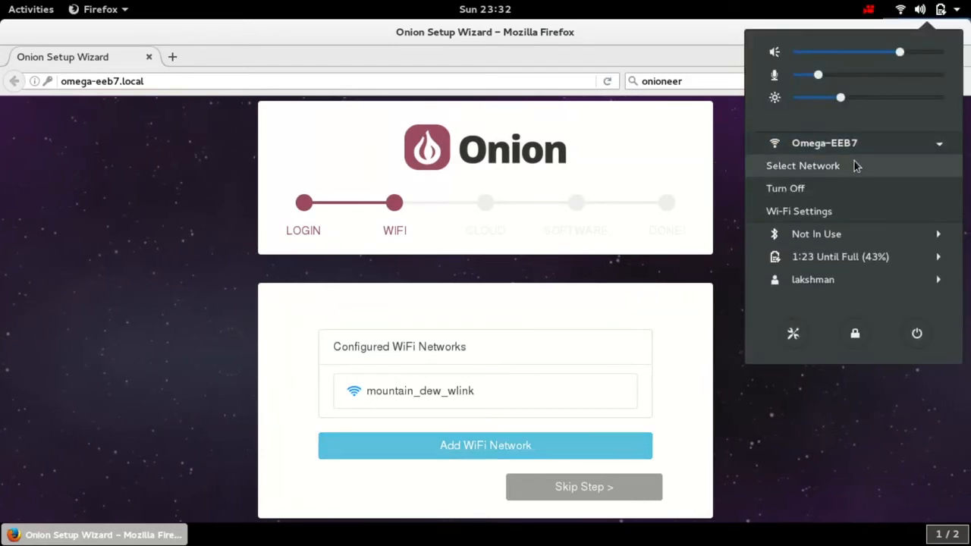
pyautogui.click(803, 165)
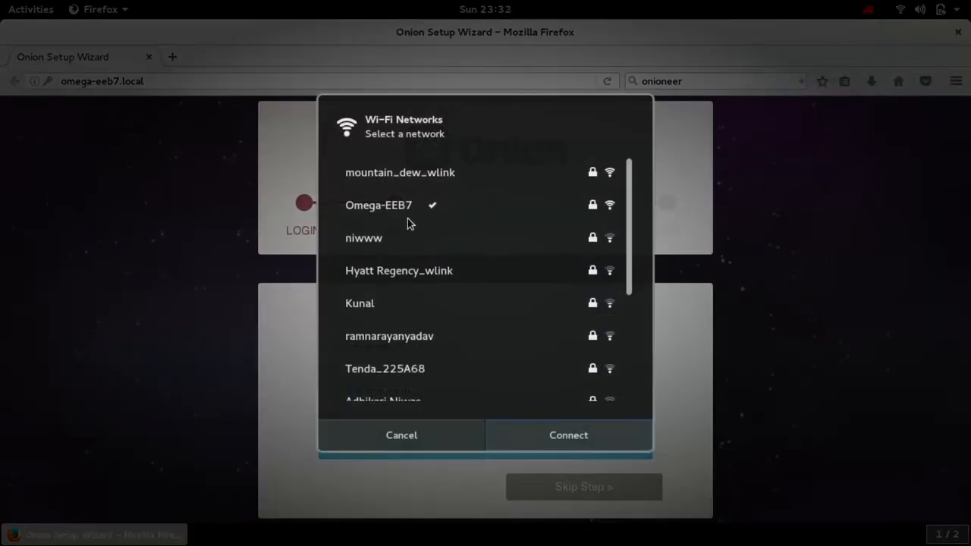
pyautogui.click(568, 434)
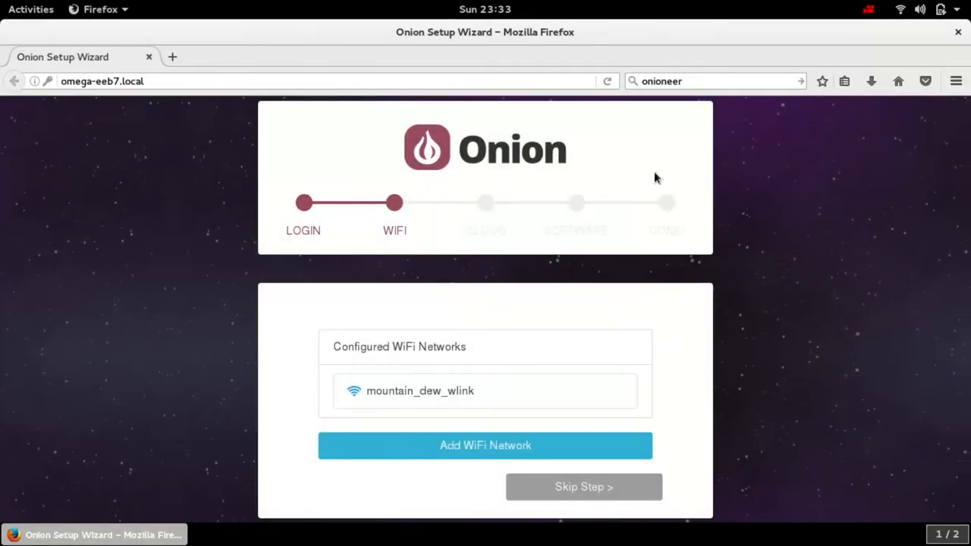
pyautogui.moveTo(796, 198)
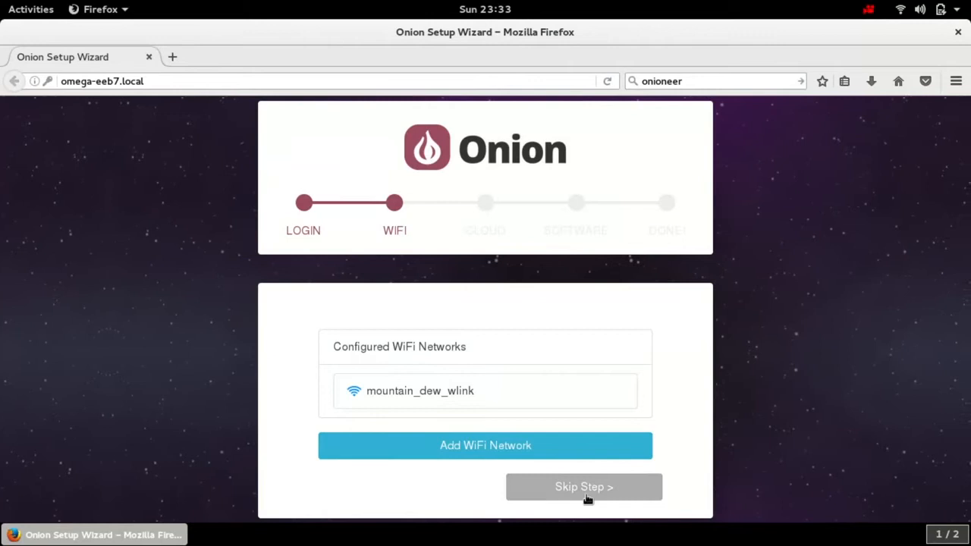
pyautogui.moveTo(497, 419)
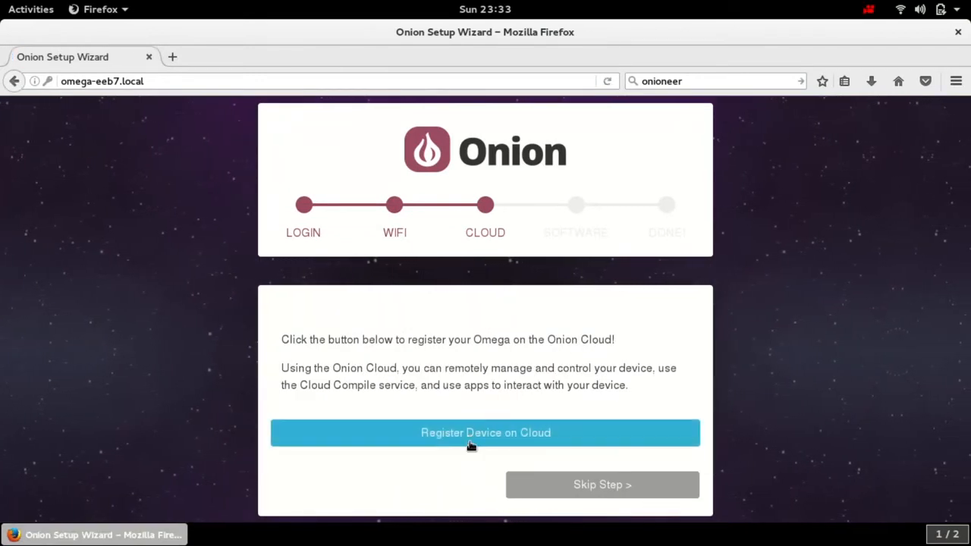
# Open the Onion cloud device registration page, scroll it, then go back.
pyautogui.click(485, 432)
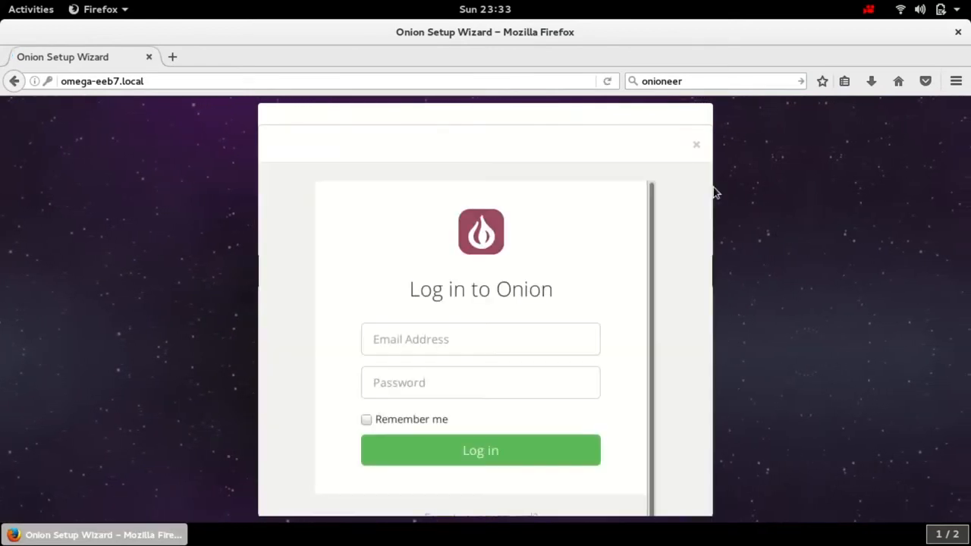
pyautogui.scroll(-3)
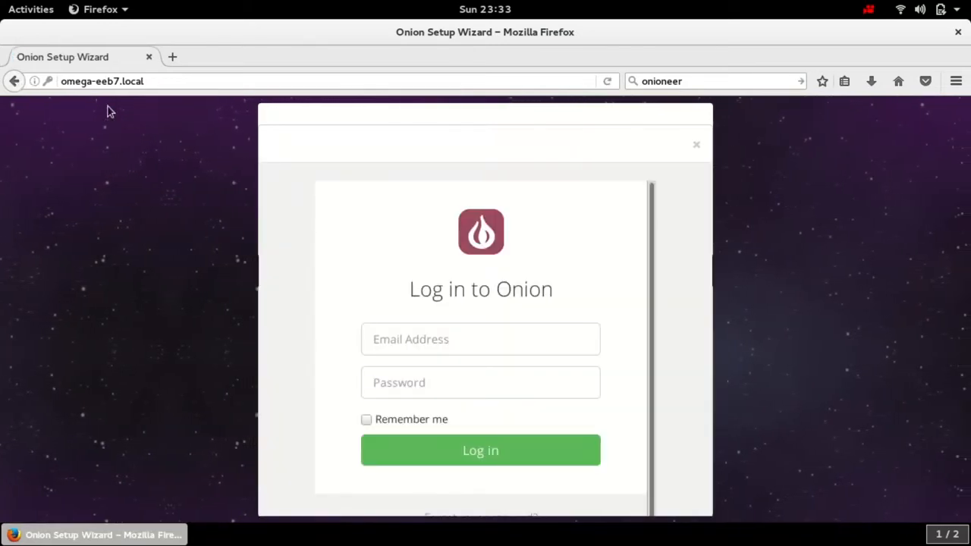
pyautogui.click(14, 81)
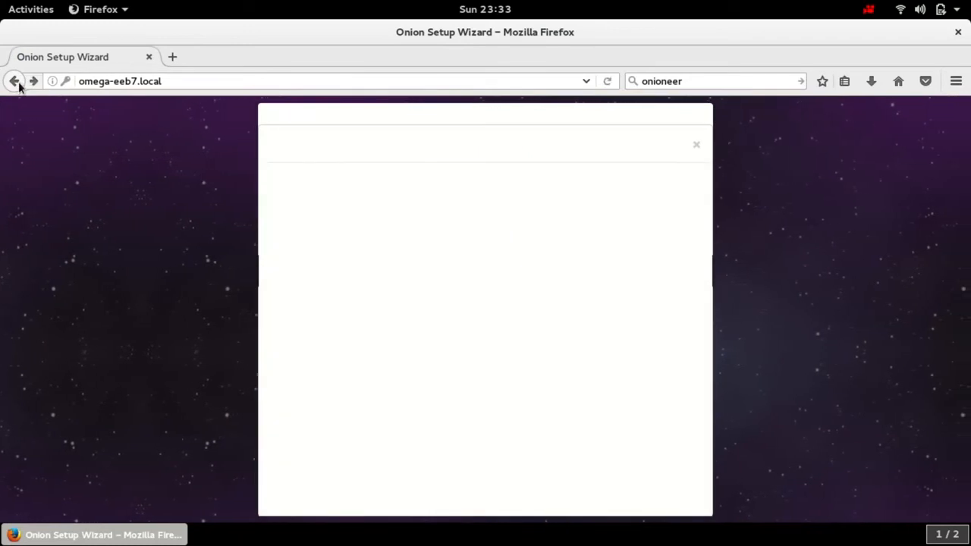
# Restart the wizard, log in as root, and skip the WiFi step.
pyautogui.click(250, 81)
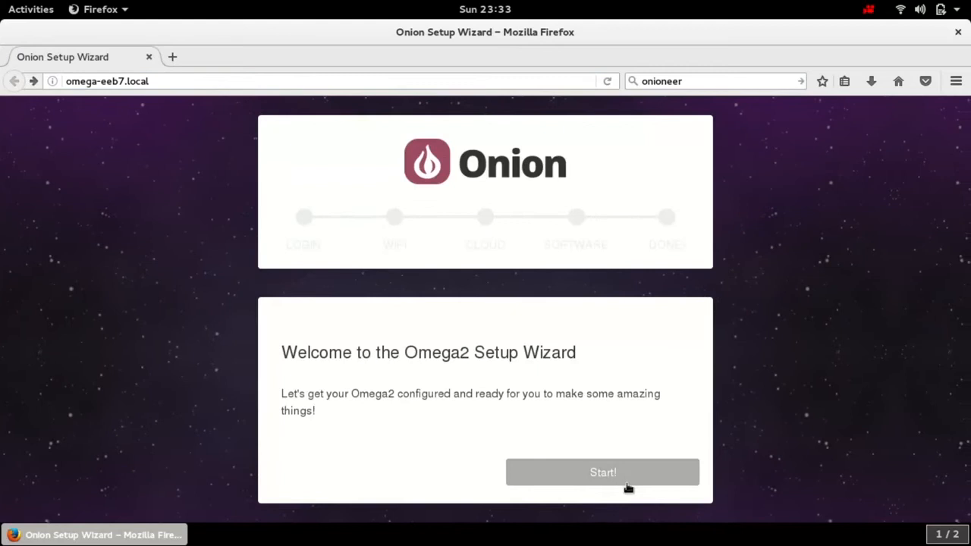
pyautogui.click(603, 472)
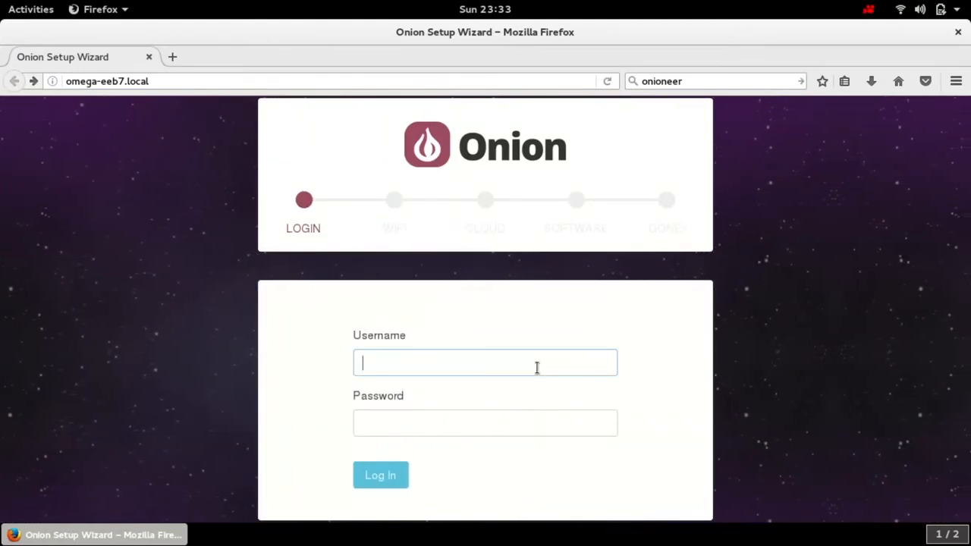
pyautogui.write('root')
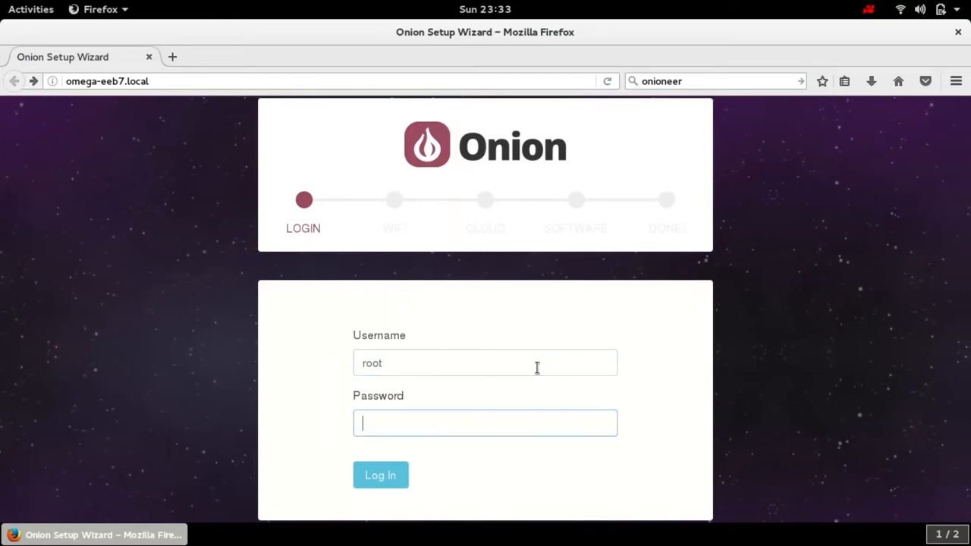
pyautogui.write('password')
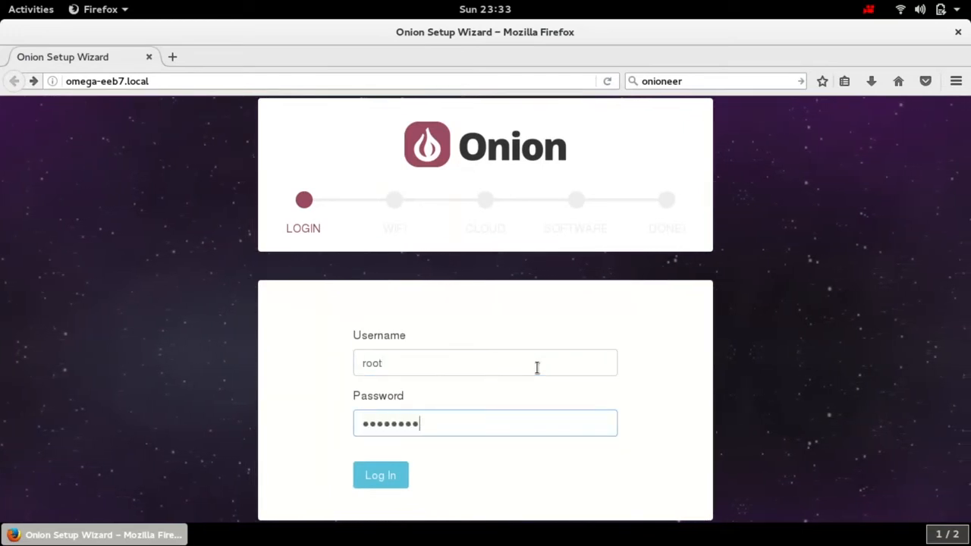
pyautogui.click(380, 474)
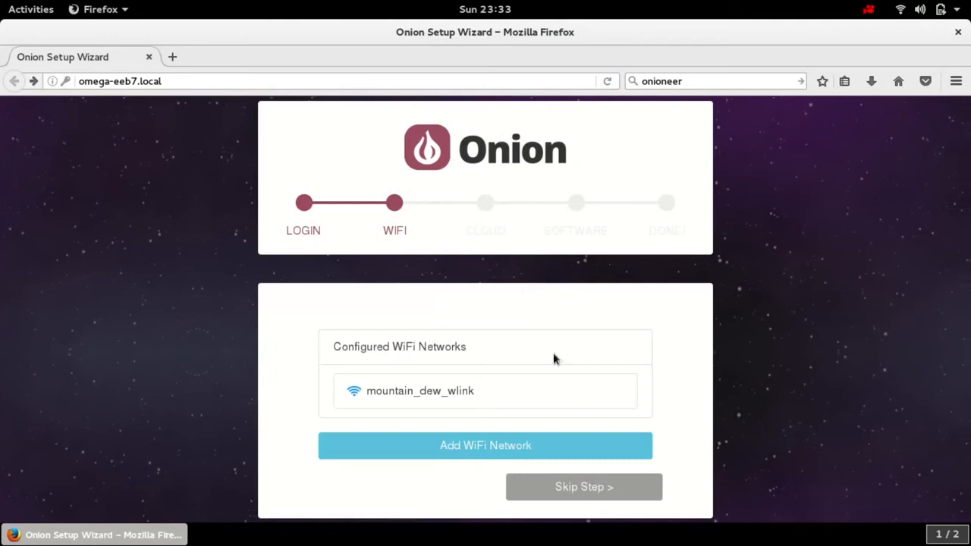
pyautogui.click(583, 486)
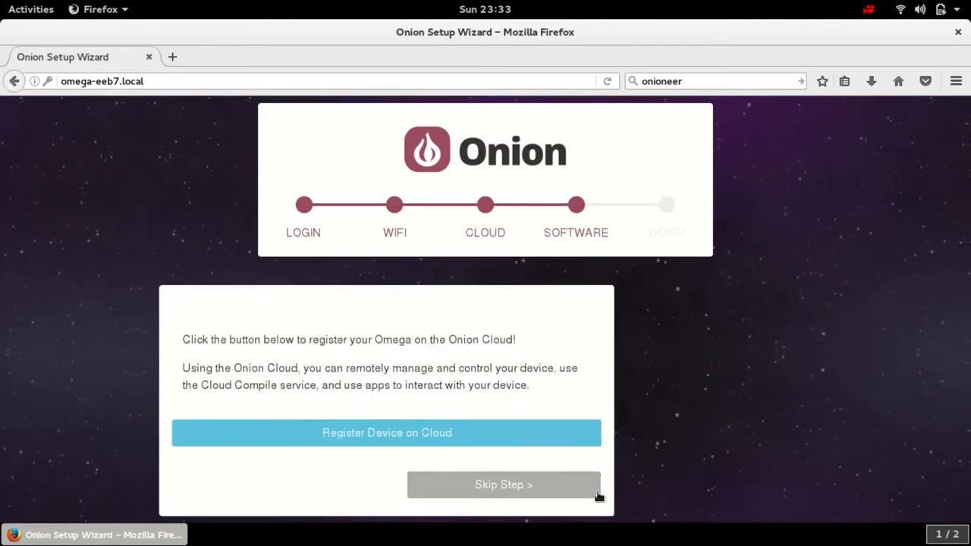
# Skip cloud registration to reach the Software firmware upgrade step.
pyautogui.click(504, 484)
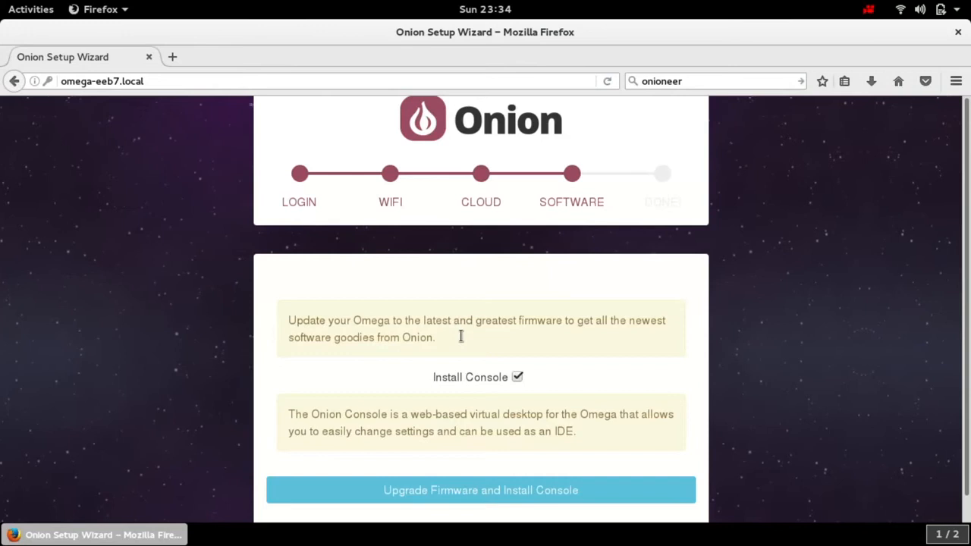
pyautogui.moveTo(518, 336)
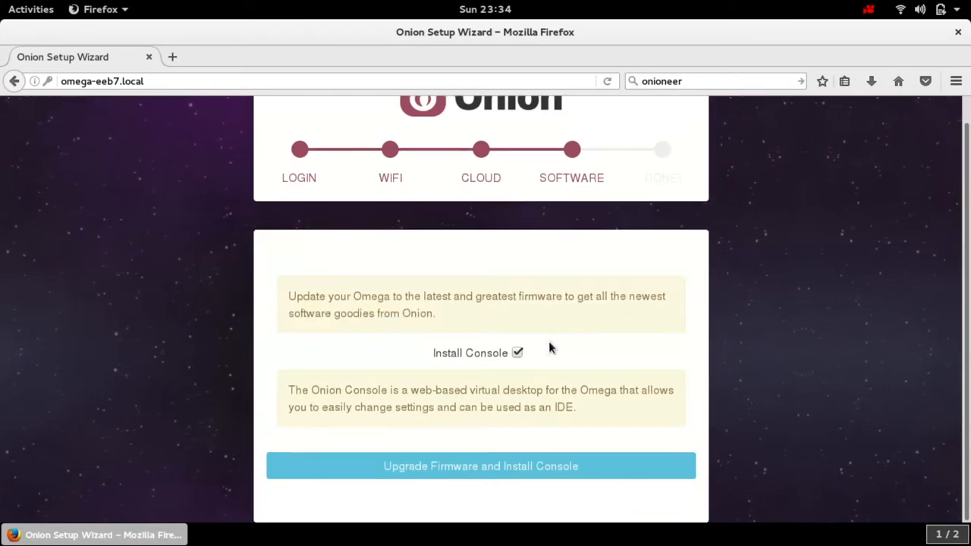
pyautogui.moveTo(620, 327)
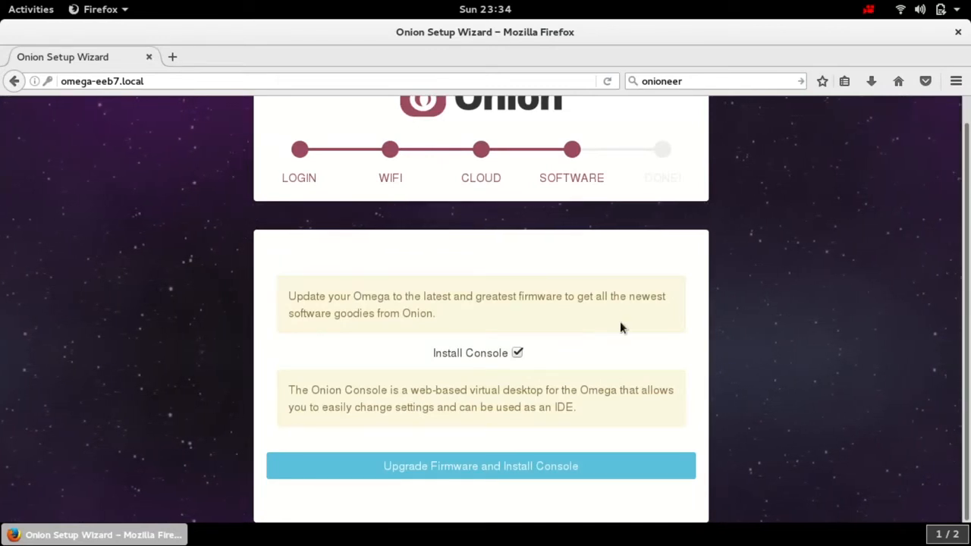
pyautogui.moveTo(380, 156)
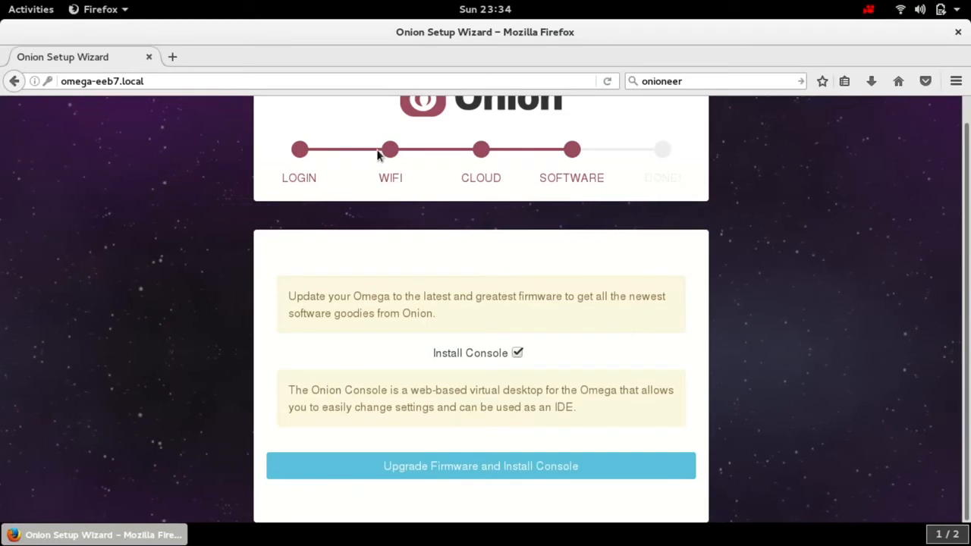
pyautogui.moveTo(552, 271)
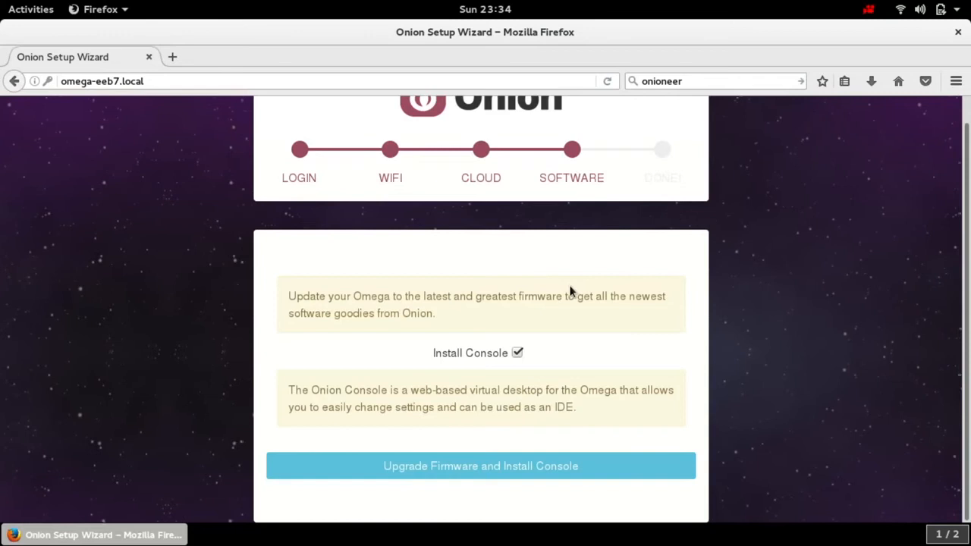
pyautogui.moveTo(626, 310)
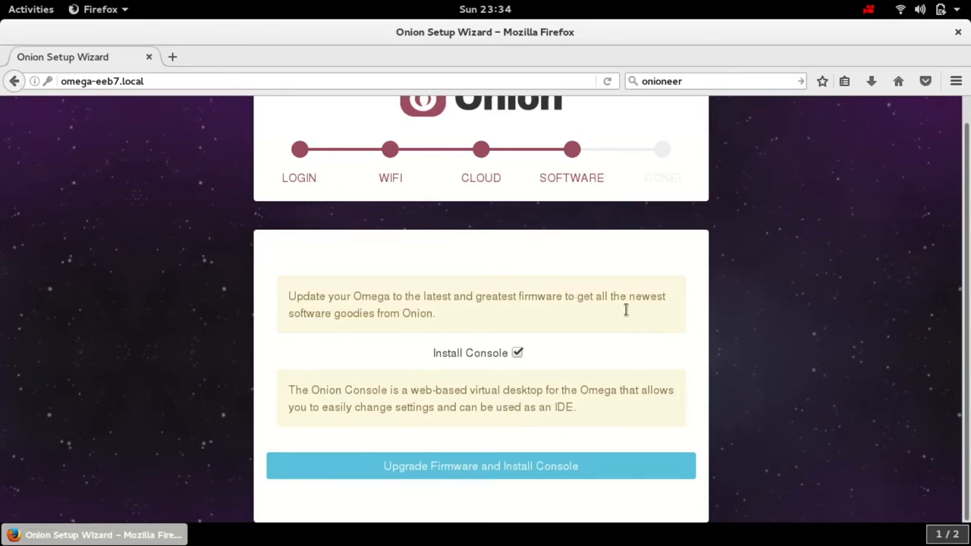
pyautogui.moveTo(622, 475)
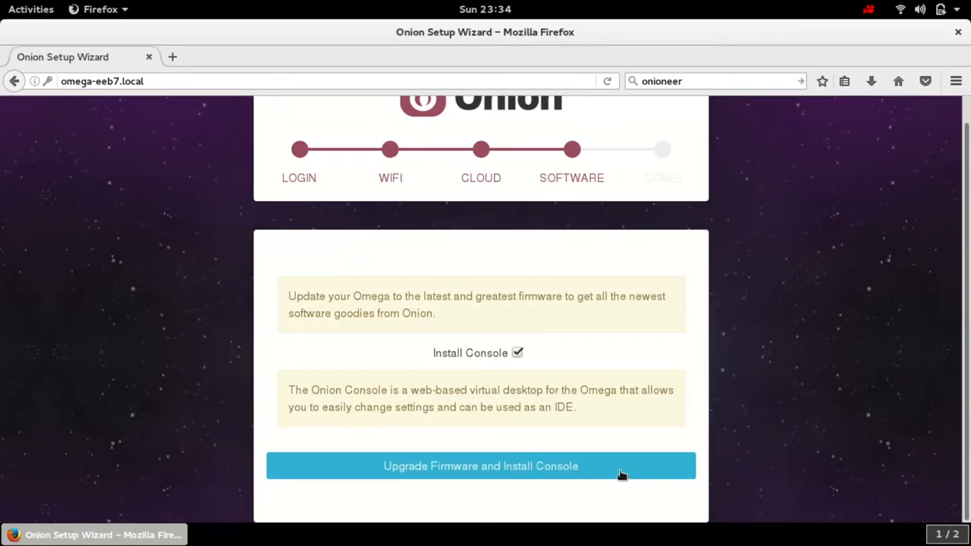
# Start Upgrade Firmware and Install Console, then scroll to the success message.
pyautogui.click(480, 465)
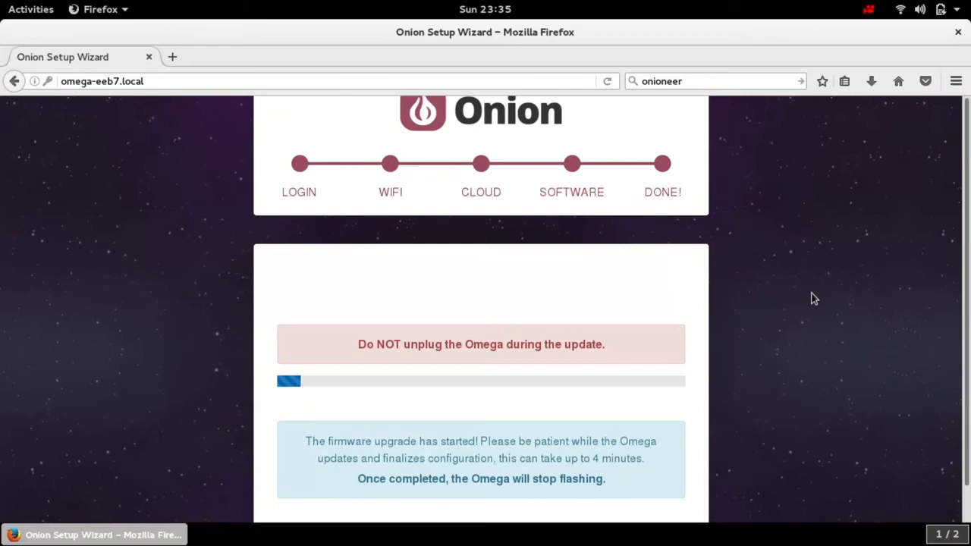
pyautogui.moveTo(785, 251)
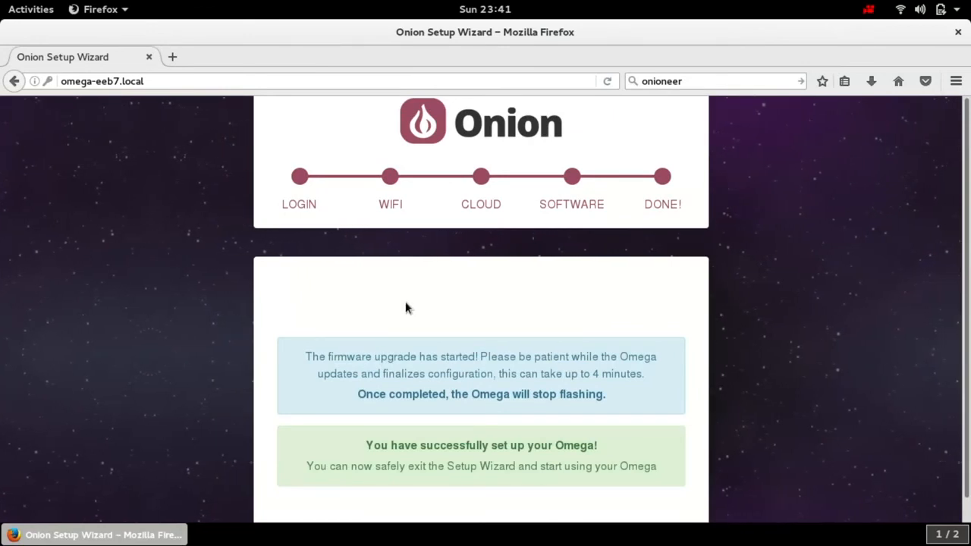
pyautogui.scroll(-3)
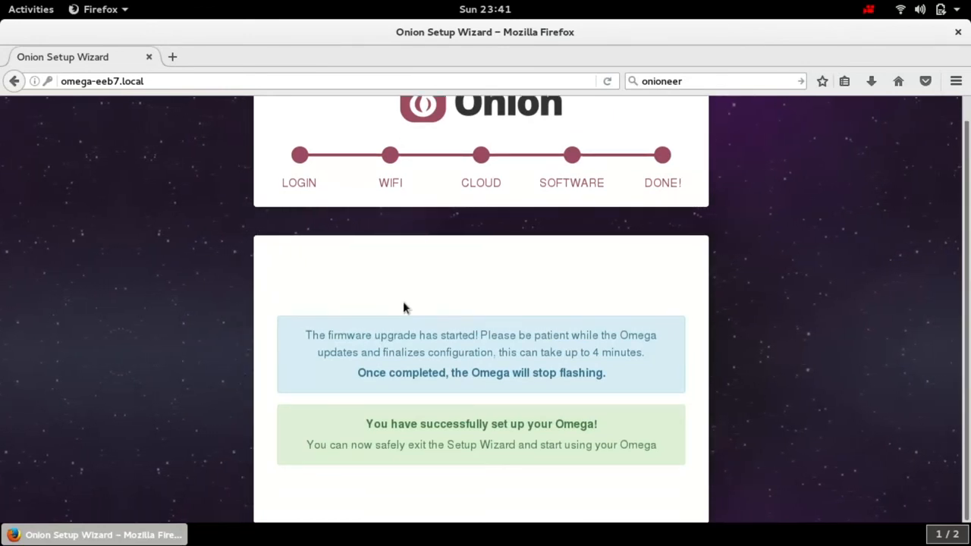